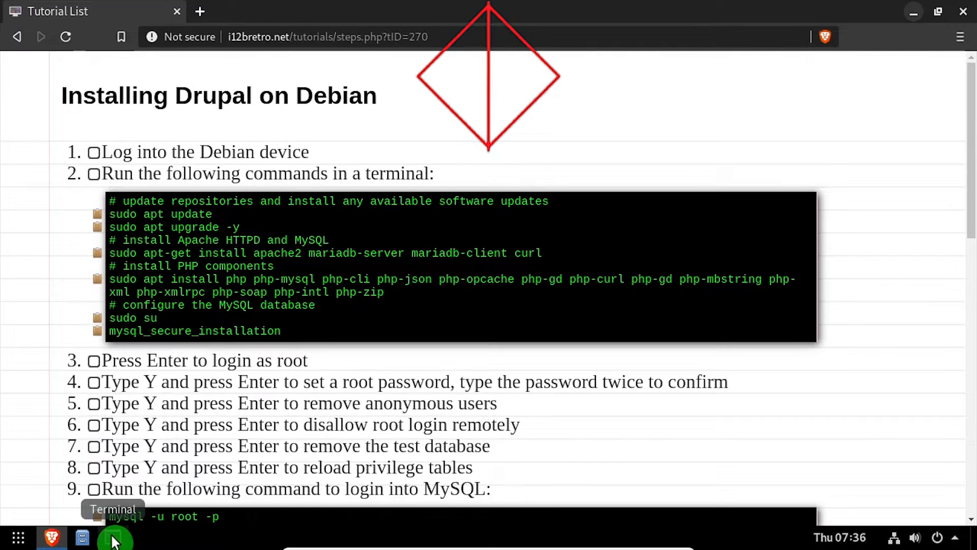
# Launch a terminal window from the taskbar beside the Drupal tutorial
pyautogui.click(110, 537)
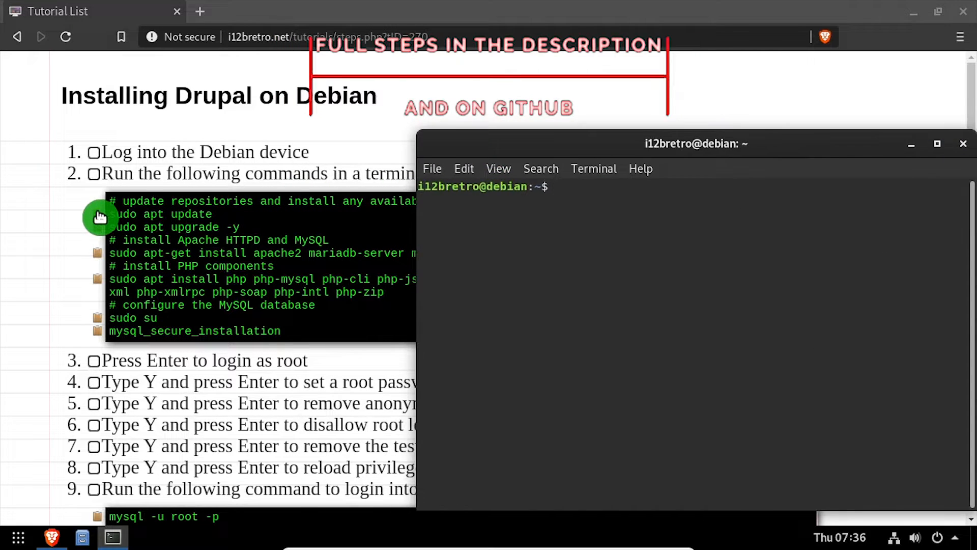
# Run apt update/upgrade, install apache2, mariadb and the PHP components, then become root with sudo su
pyautogui.rightClick(535, 273)
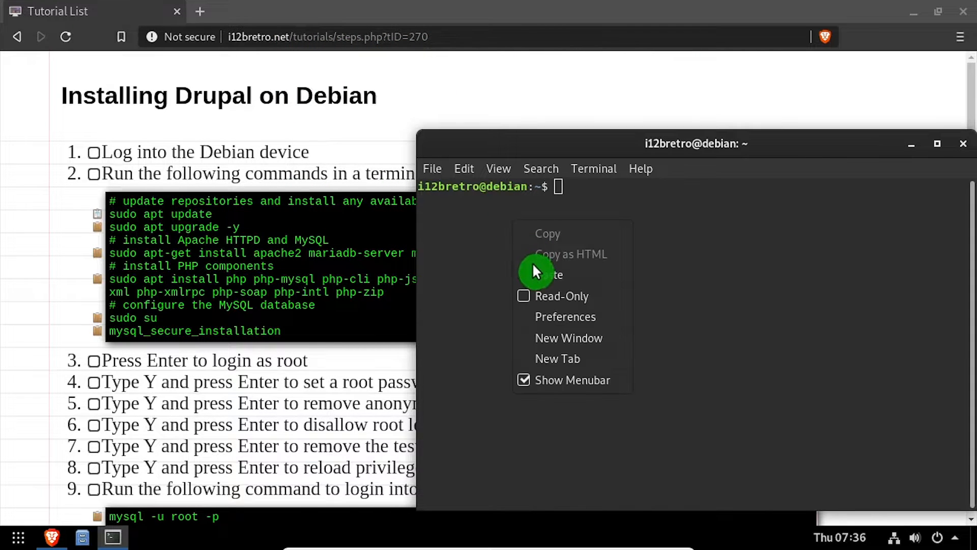
pyautogui.click(548, 275)
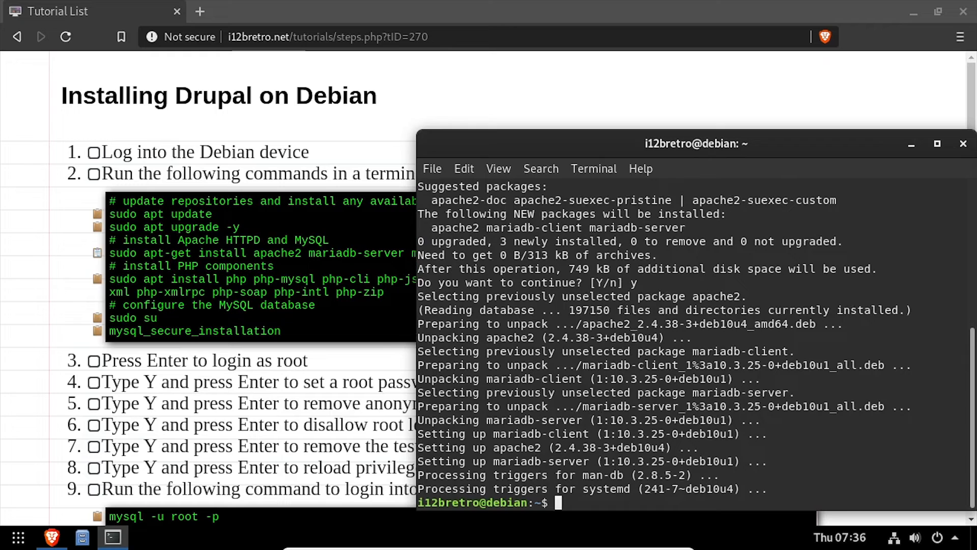
pyautogui.doubleClick(235, 279)
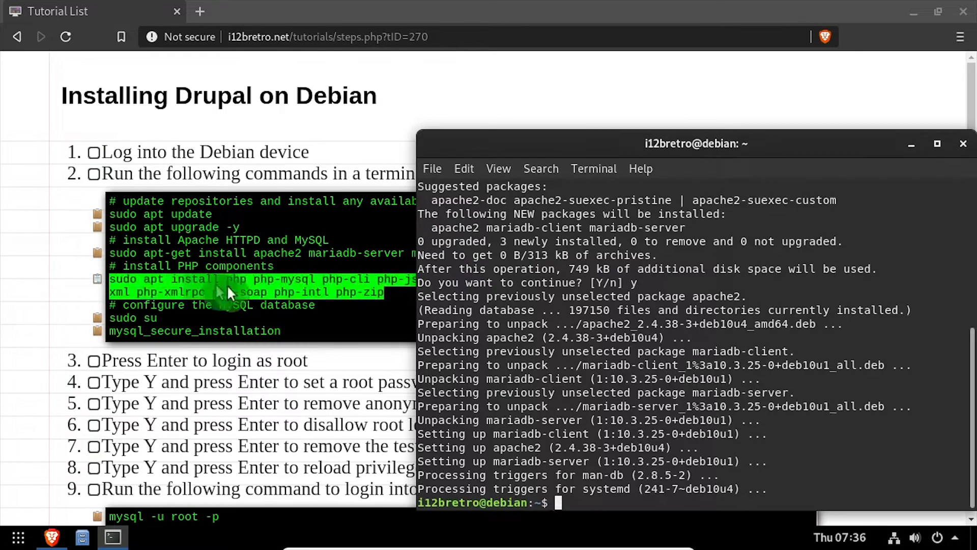
pyautogui.press('Return')
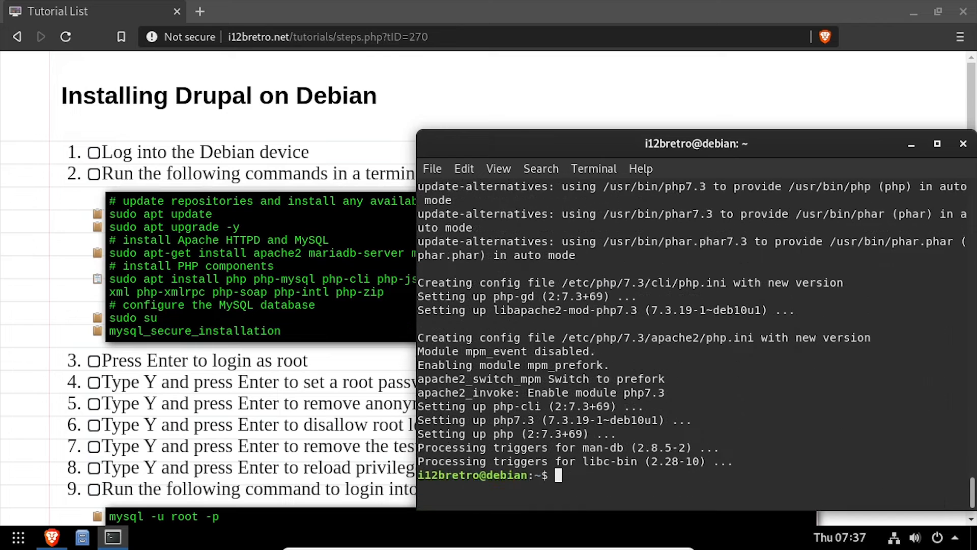
pyautogui.write('sudo su')
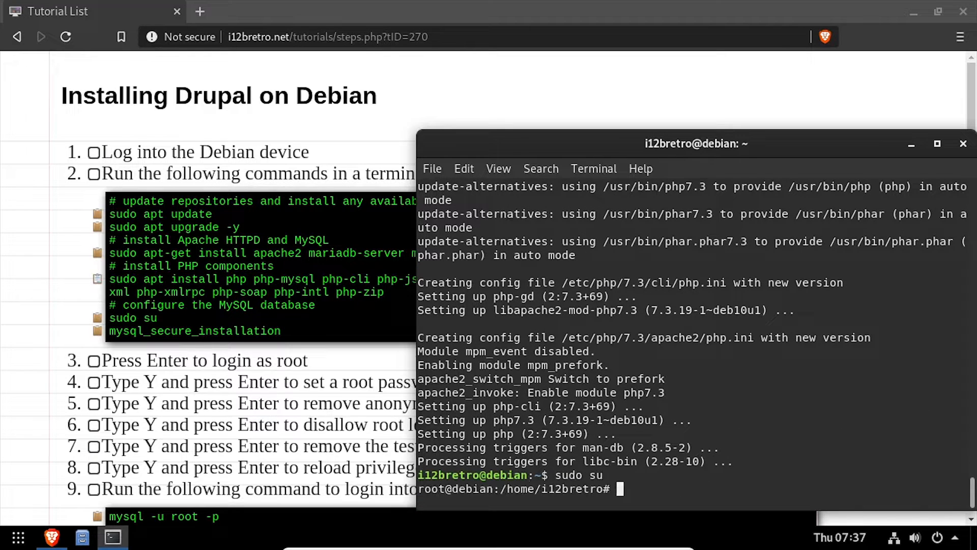
# Run mysql_secure_installation answering y throughout, then start mysql -u root -p
pyautogui.write('mysql_se')
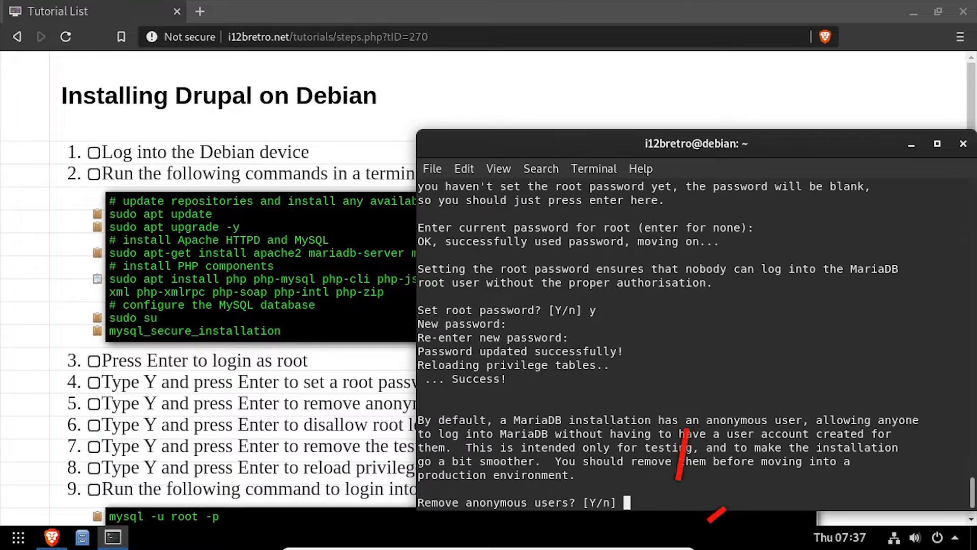
pyautogui.write('y')
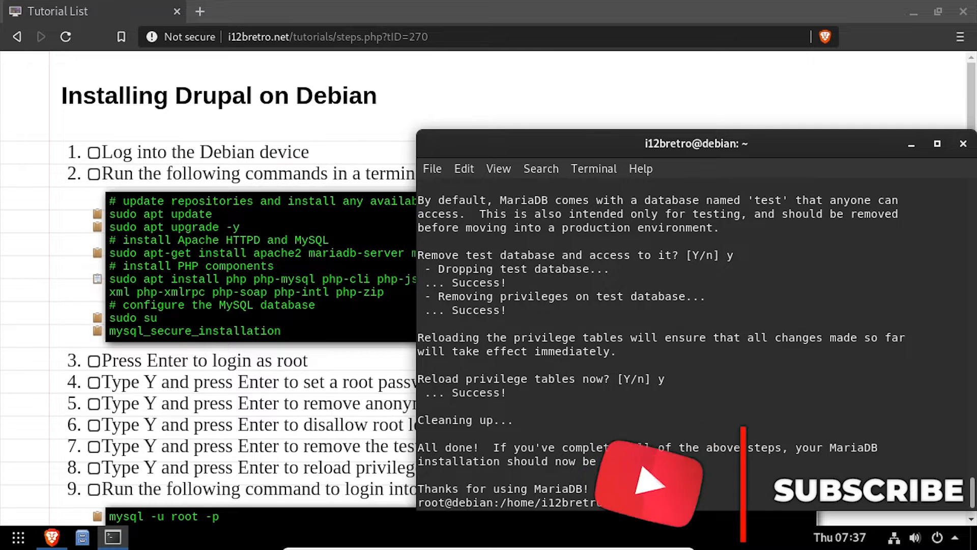
pyautogui.write('mysql -u root -p')
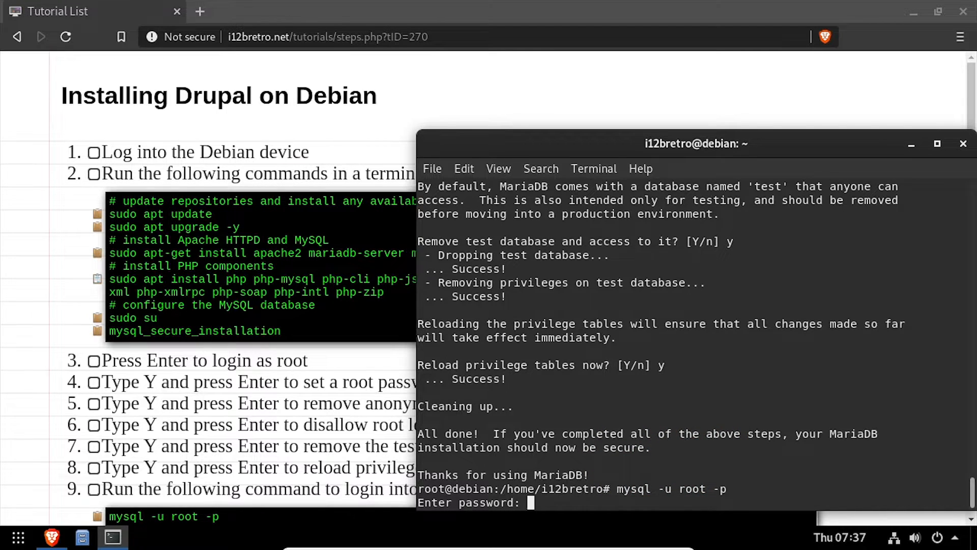
# Create the drupal database, grant all on drupal.* to drupal_rw, and FLUSH PRIVILEGES
pyautogui.click(963, 142)
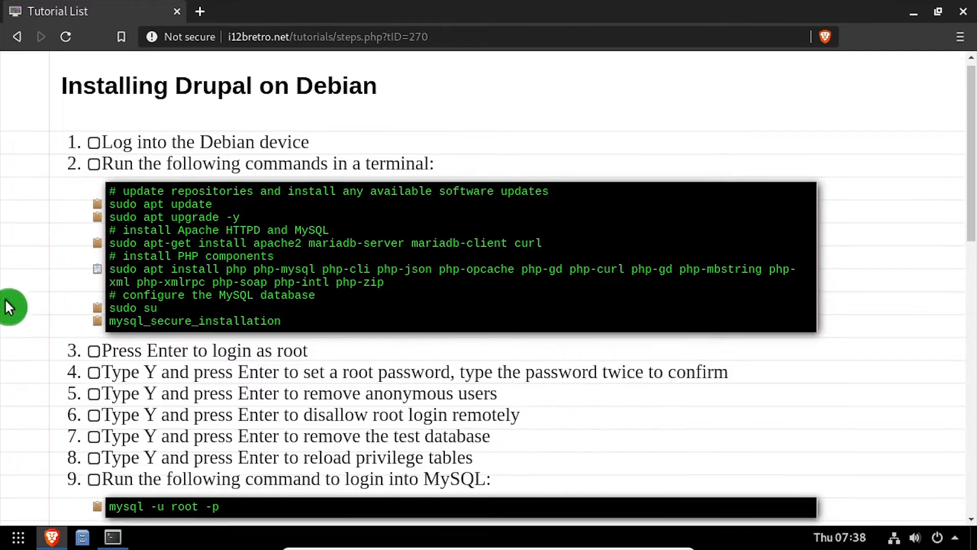
pyautogui.scroll(-3)
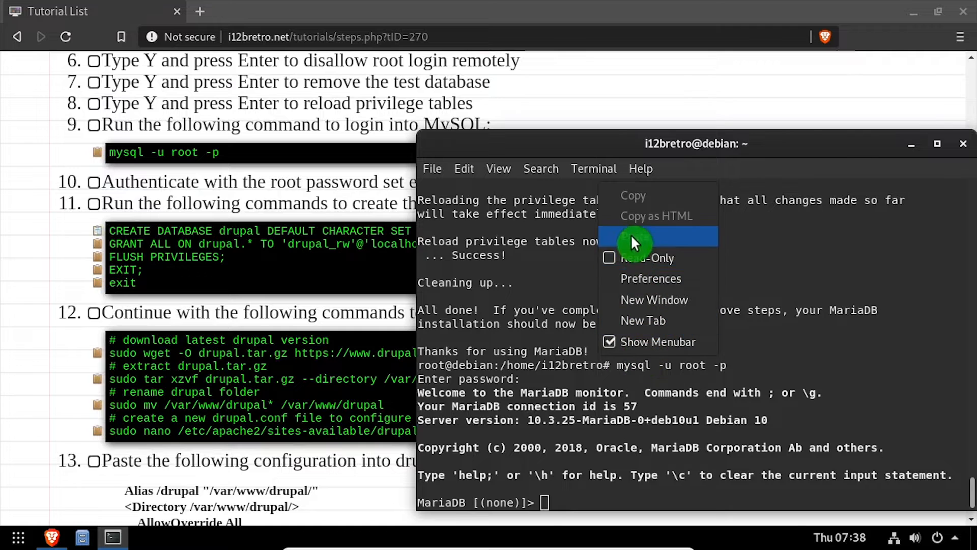
pyautogui.click(635, 236)
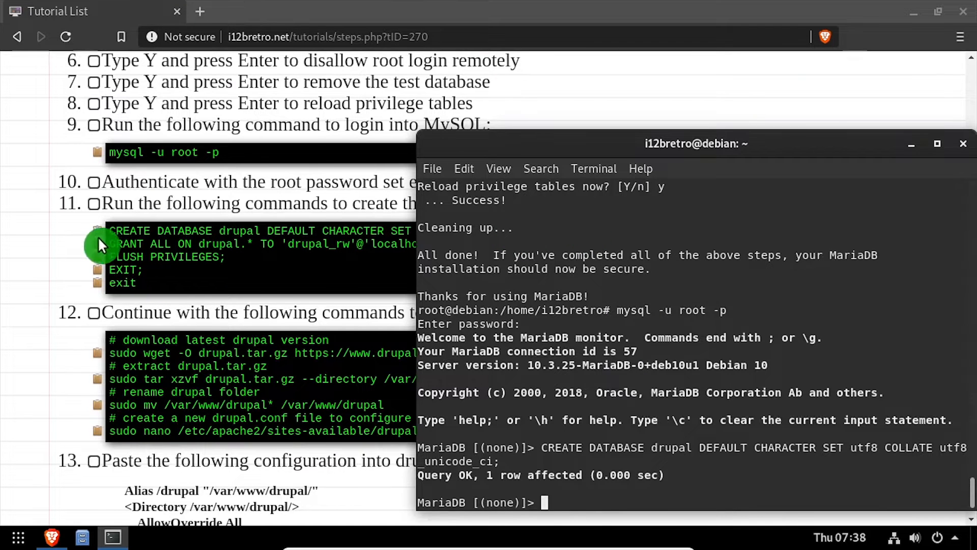
pyautogui.rightClick(621, 411)
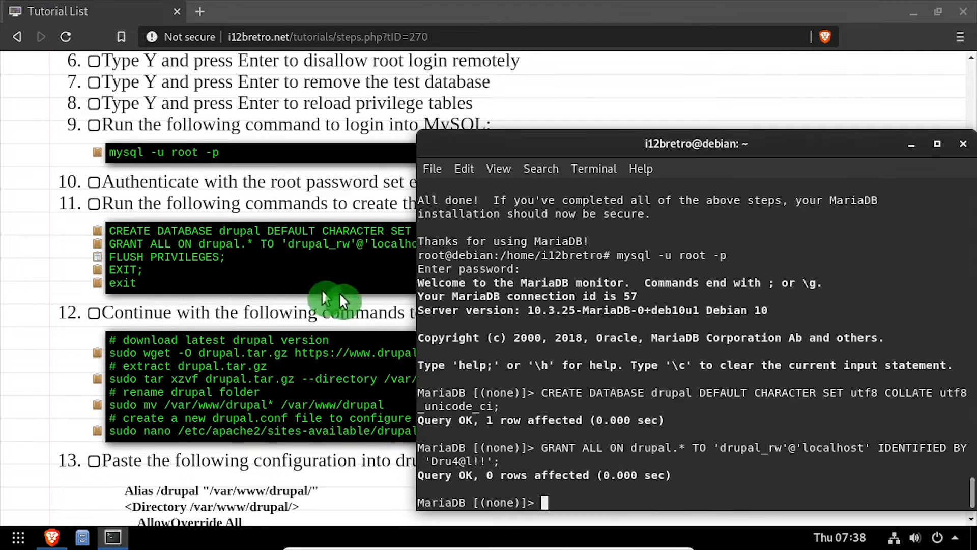
pyautogui.write('FLUSH PRIVILEGES;')
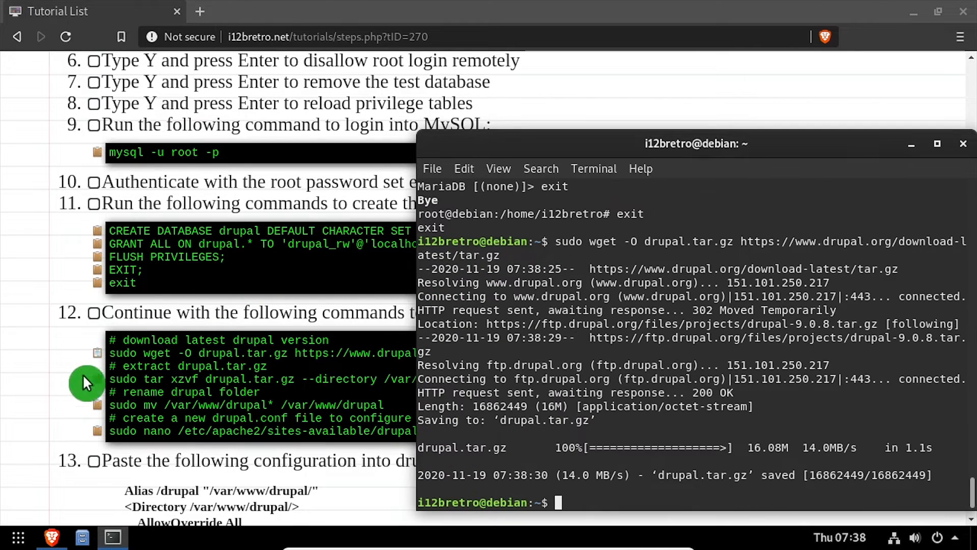
# Run the wget, tar and mv commands and paste the Alias/Directory block into drupal.conf in nano
pyautogui.rightClick(623, 344)
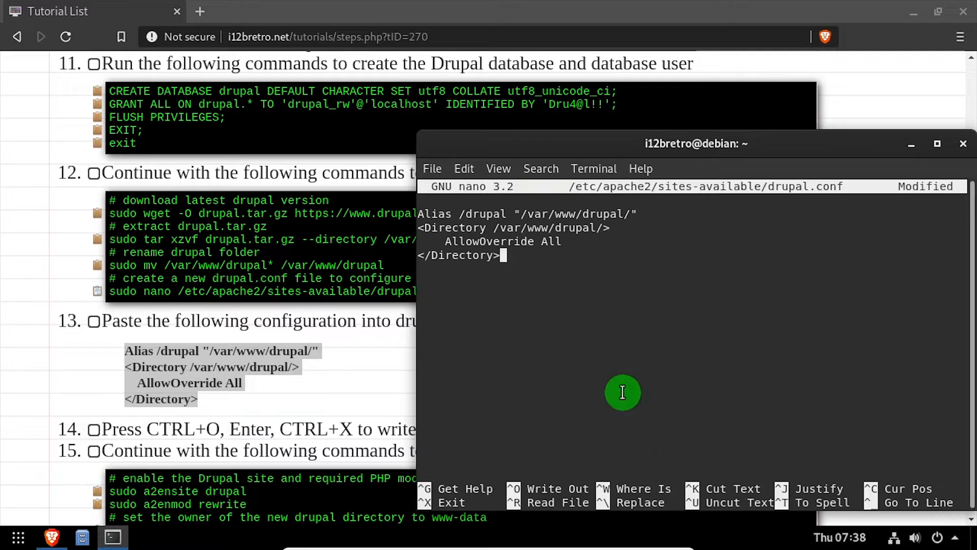
# Save drupal.conf, enable the drupal site and rewrite module, chown to www-data and restart Apache
pyautogui.press('ctrl+o')
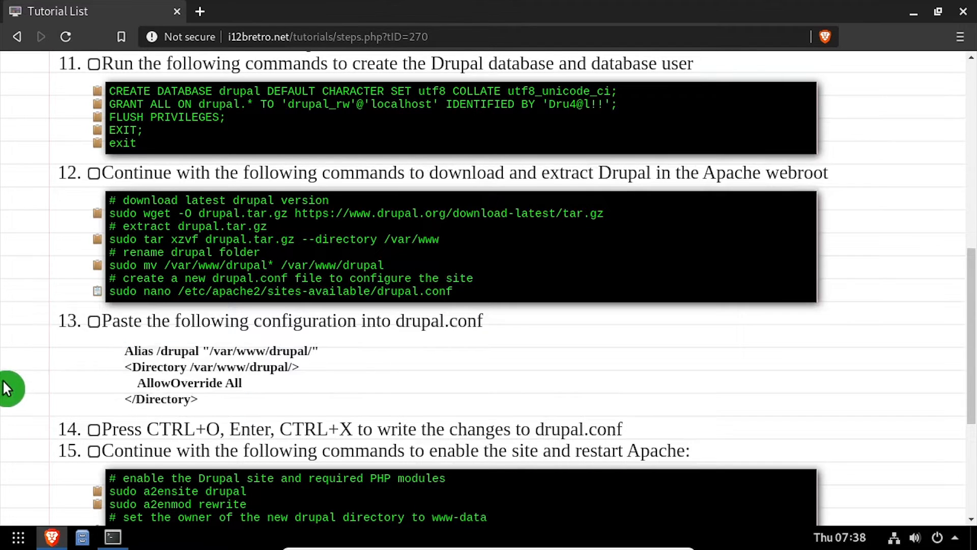
pyautogui.scroll(-3)
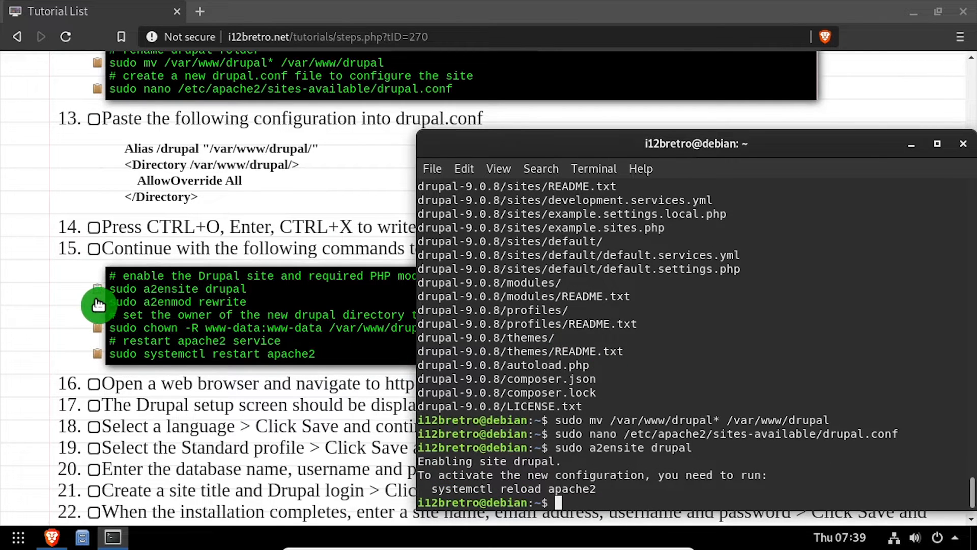
pyautogui.rightClick(652, 361)
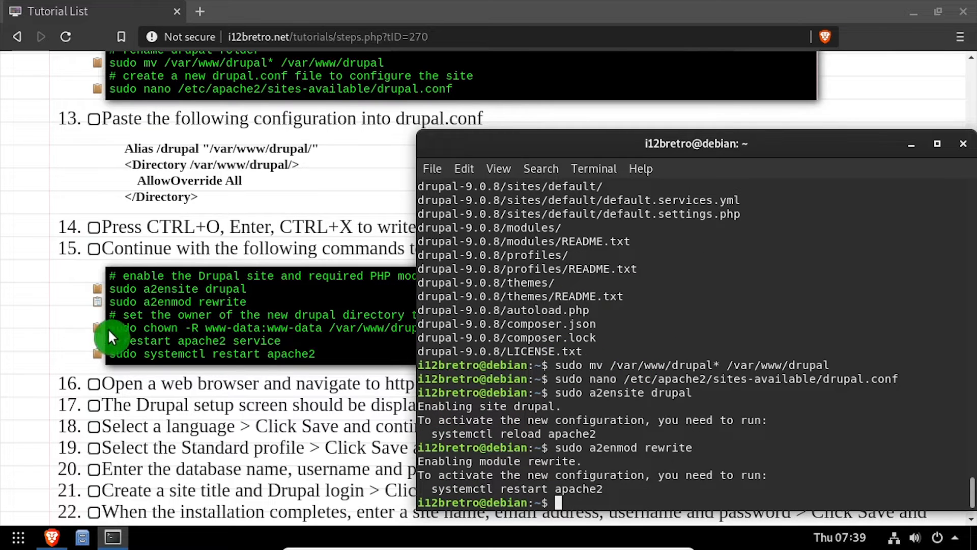
pyautogui.rightClick(742, 338)
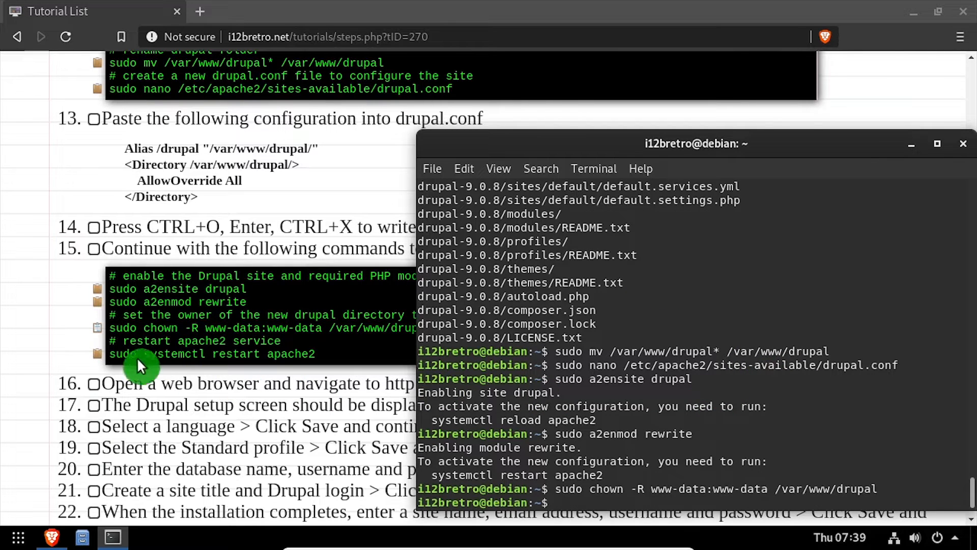
pyautogui.rightClick(695, 351)
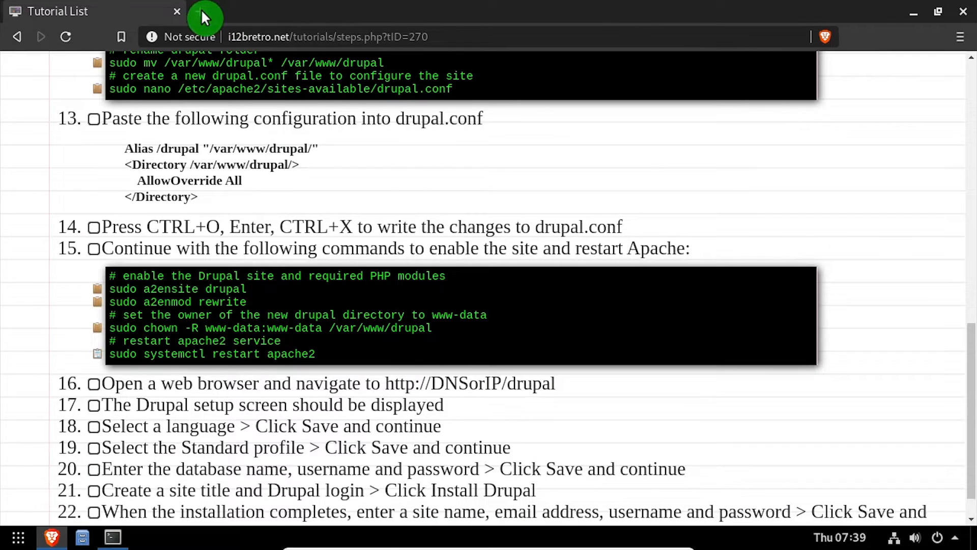
# Browse to localhost/drupal and continue the installer with English and the Standard profile
pyautogui.write('localhost/drupal/core/install.php')
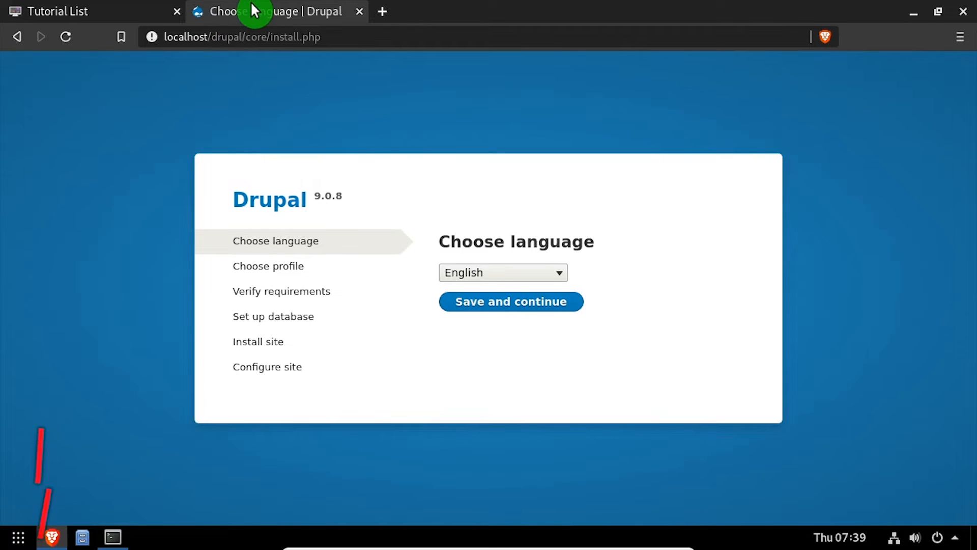
pyautogui.click(511, 301)
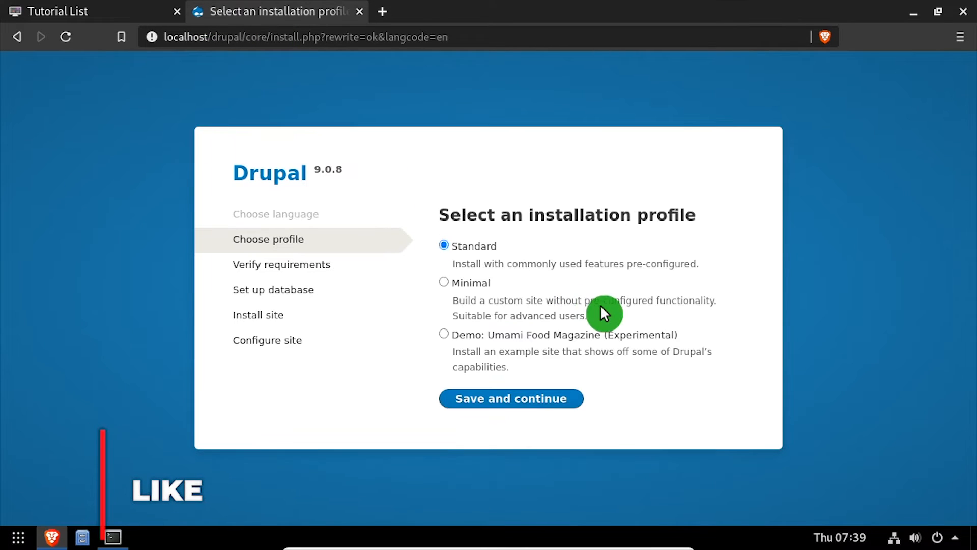
pyautogui.click(511, 399)
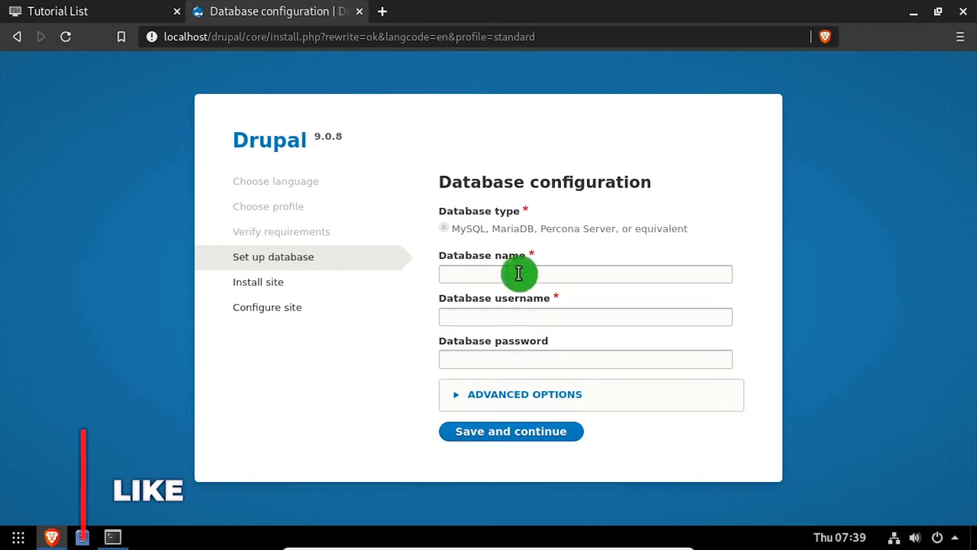
# Enter database drupal, user drupal_rw and its password, and start the installation
pyautogui.write('drupal')
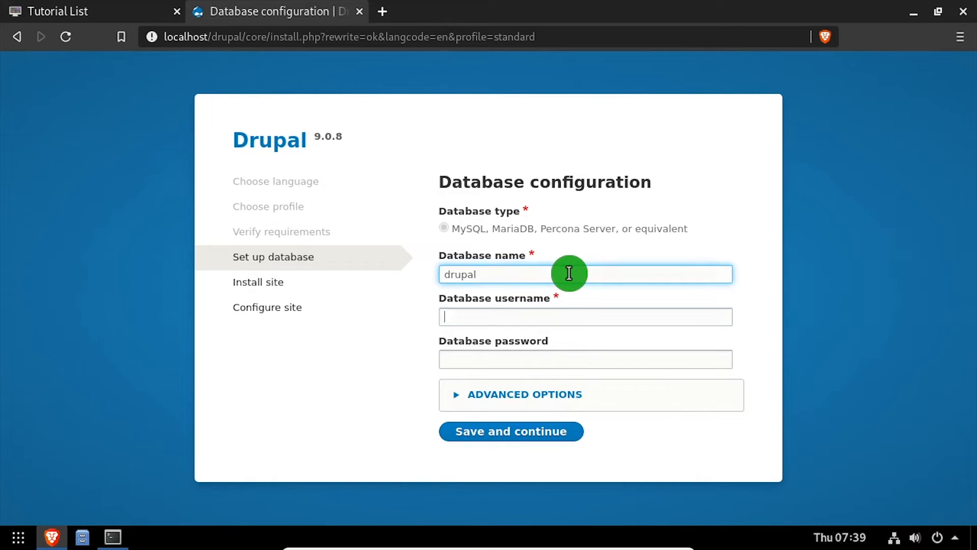
pyautogui.write('drupal_rw')
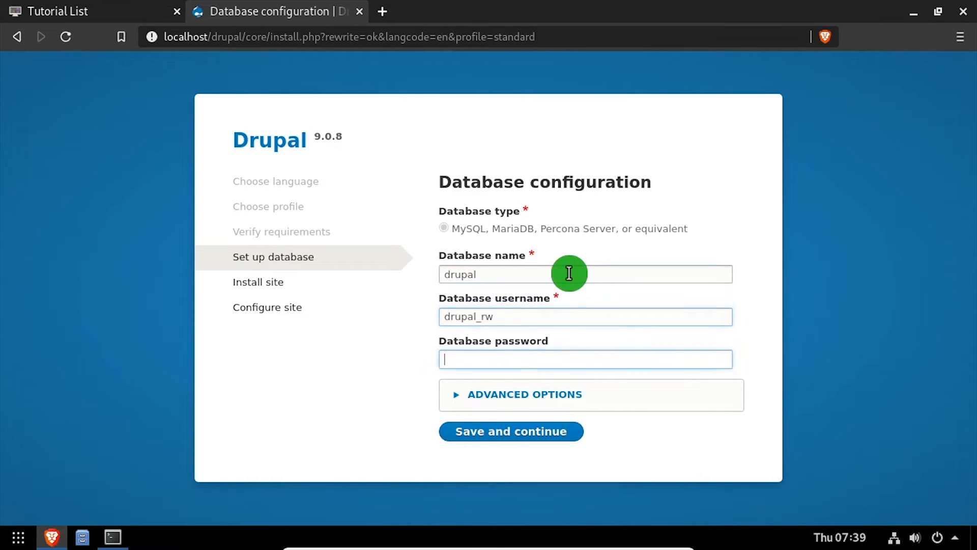
pyautogui.click(511, 431)
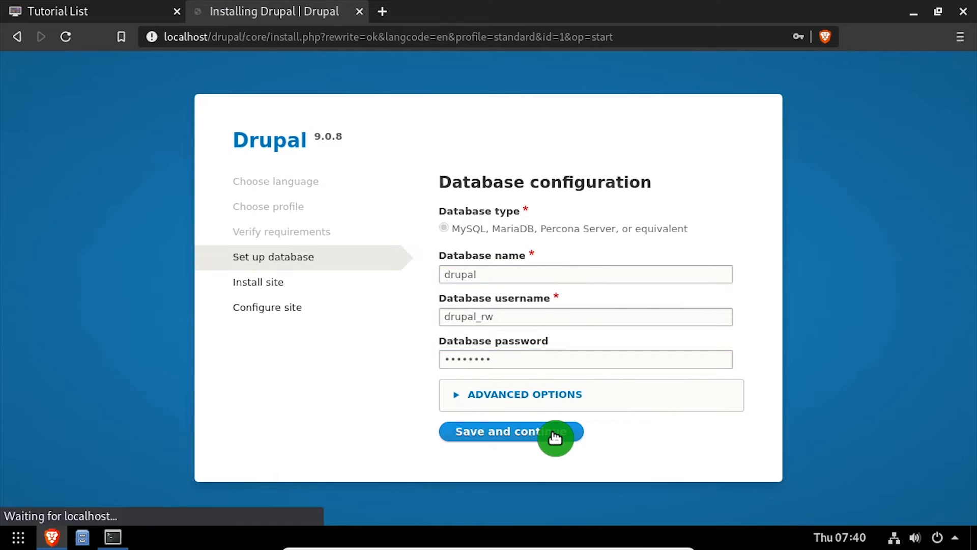
pyautogui.click(509, 432)
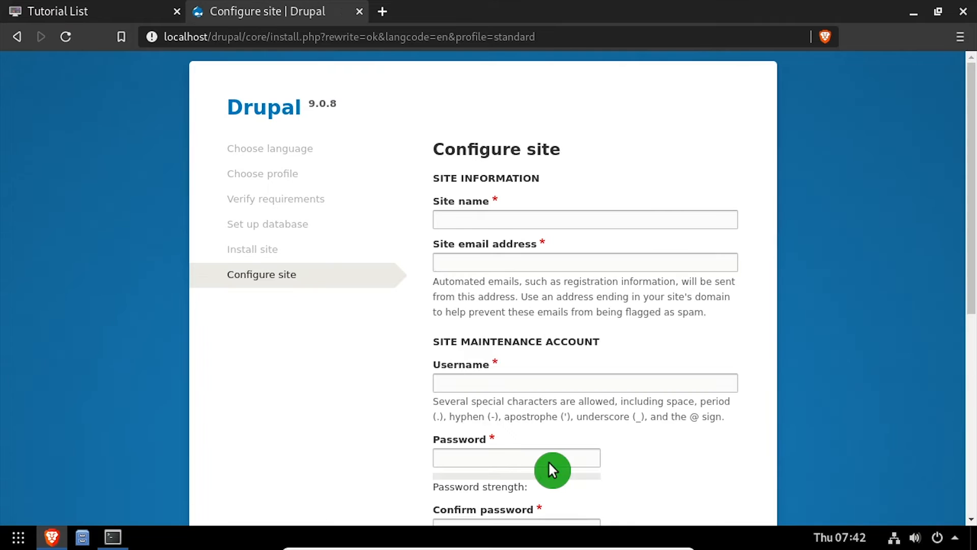
pyautogui.click(584, 220)
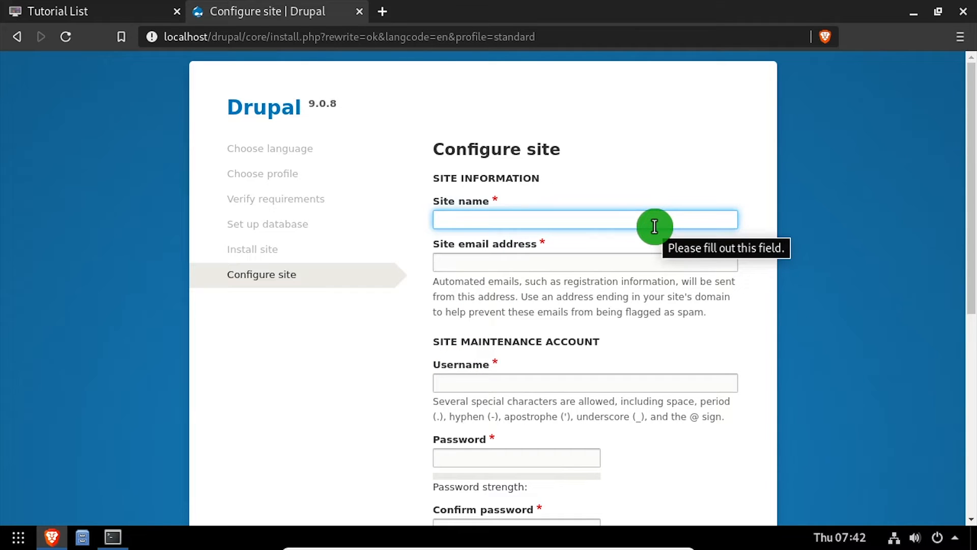
pyautogui.write('i12bretro')
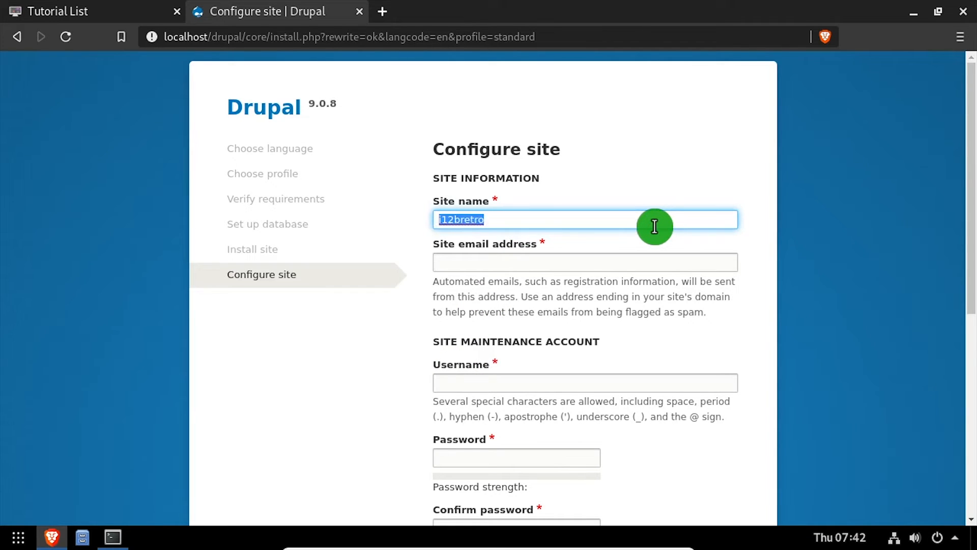
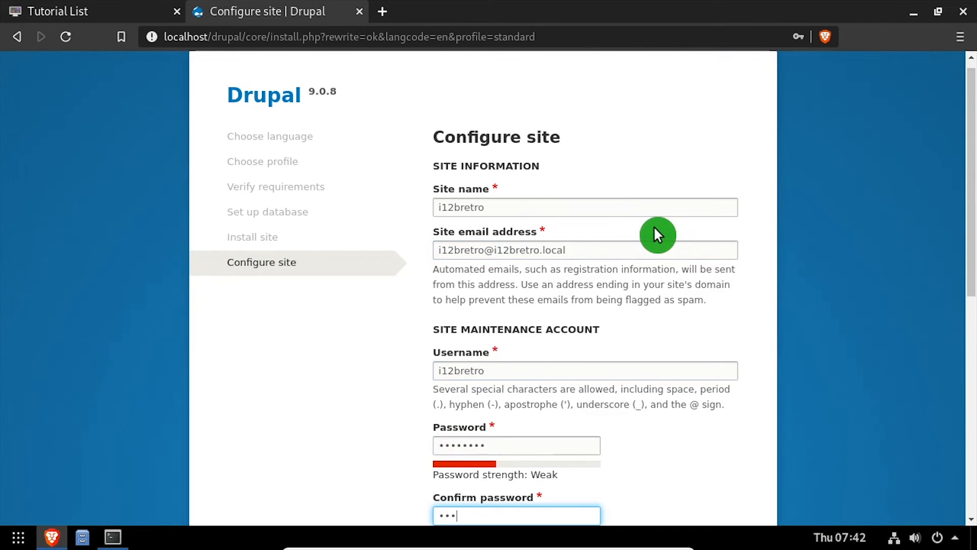
pyautogui.scroll(-3)
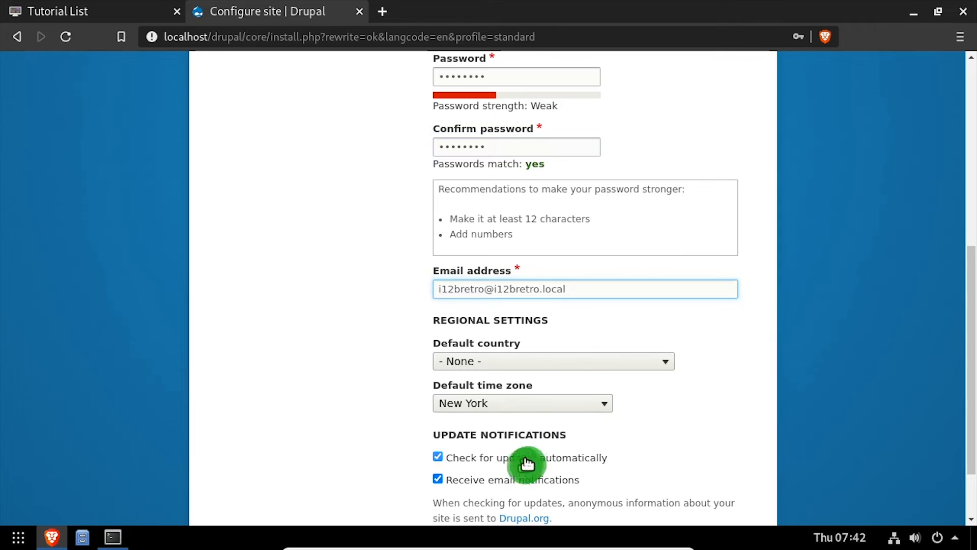